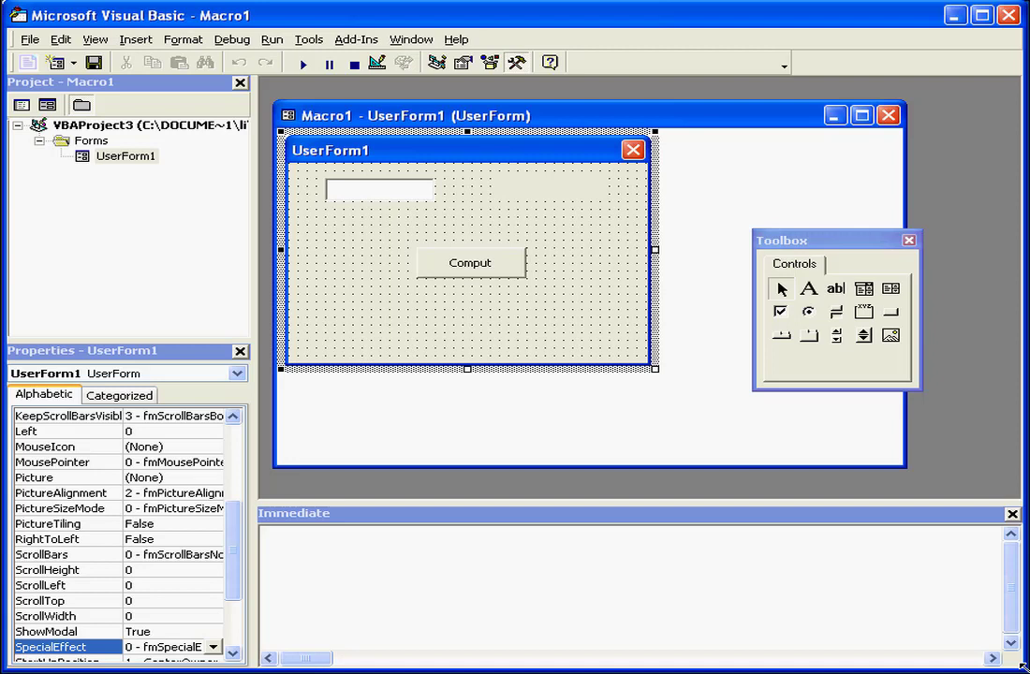
mouse_move(730, 499)
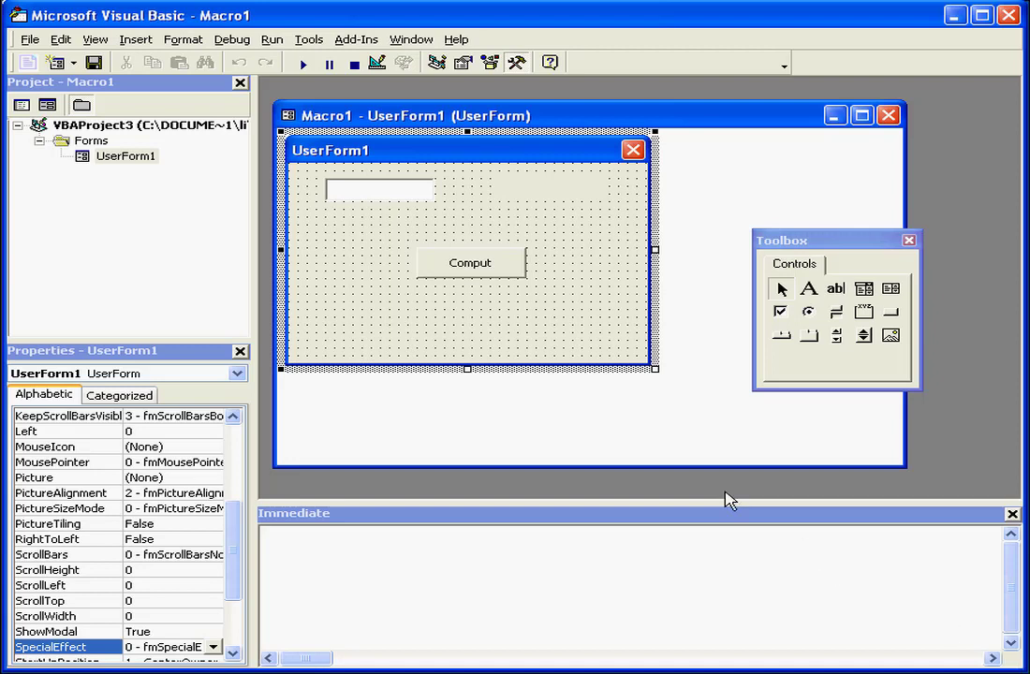
mouse_move(628, 435)
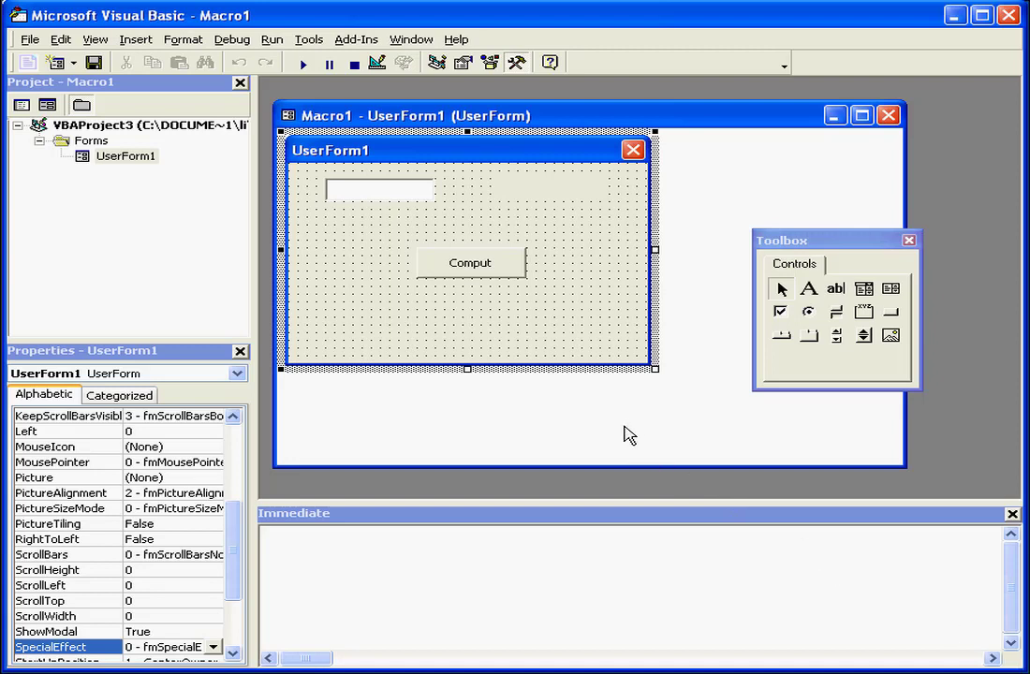
mouse_move(605, 420)
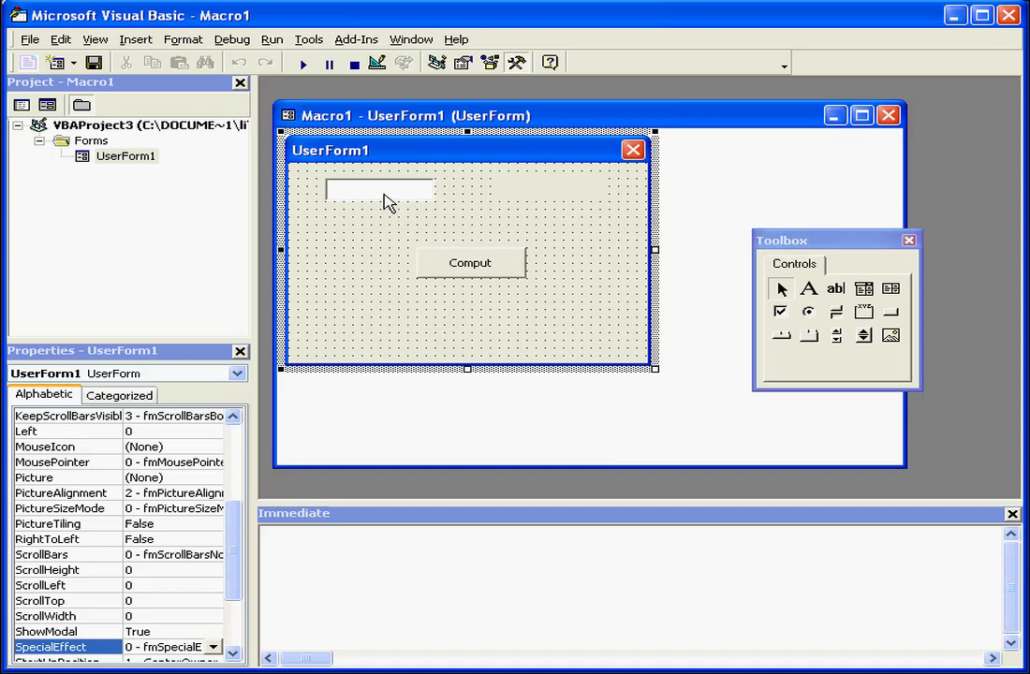
- Inspect the textbox and Comput button, review btn1_Click's .Text and .Caption, then run the form
click(379, 189)
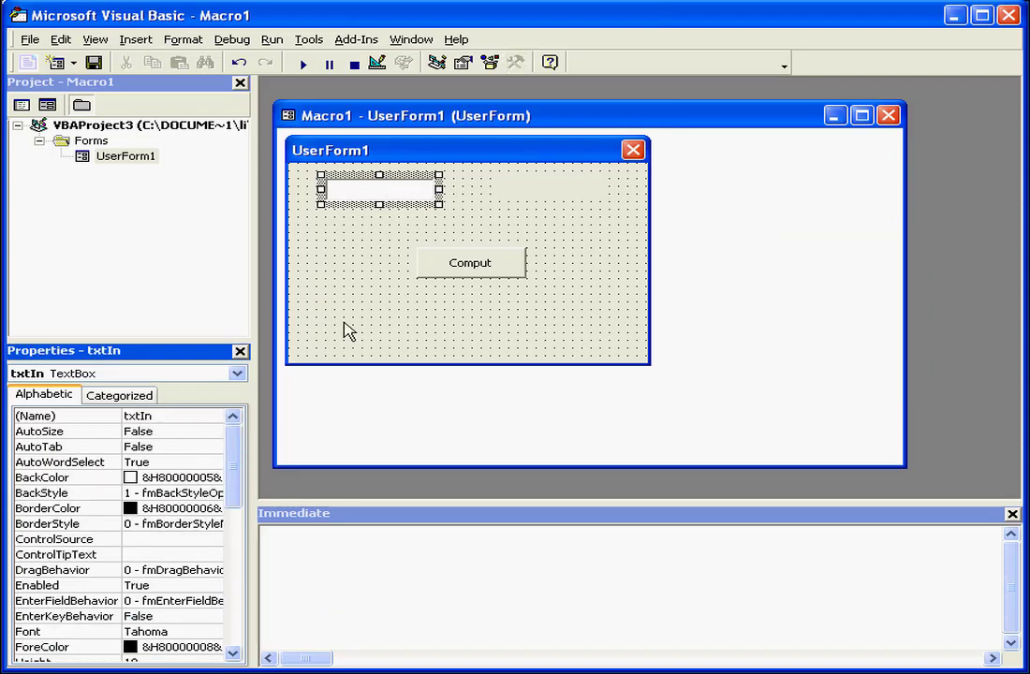
mouse_move(375, 241)
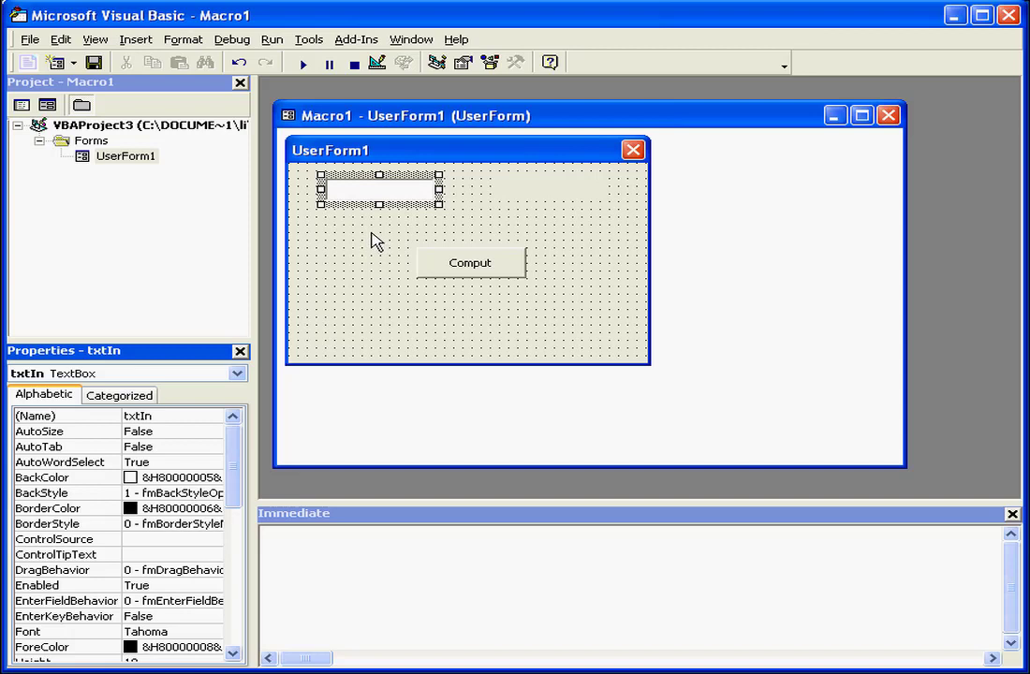
mouse_move(400, 230)
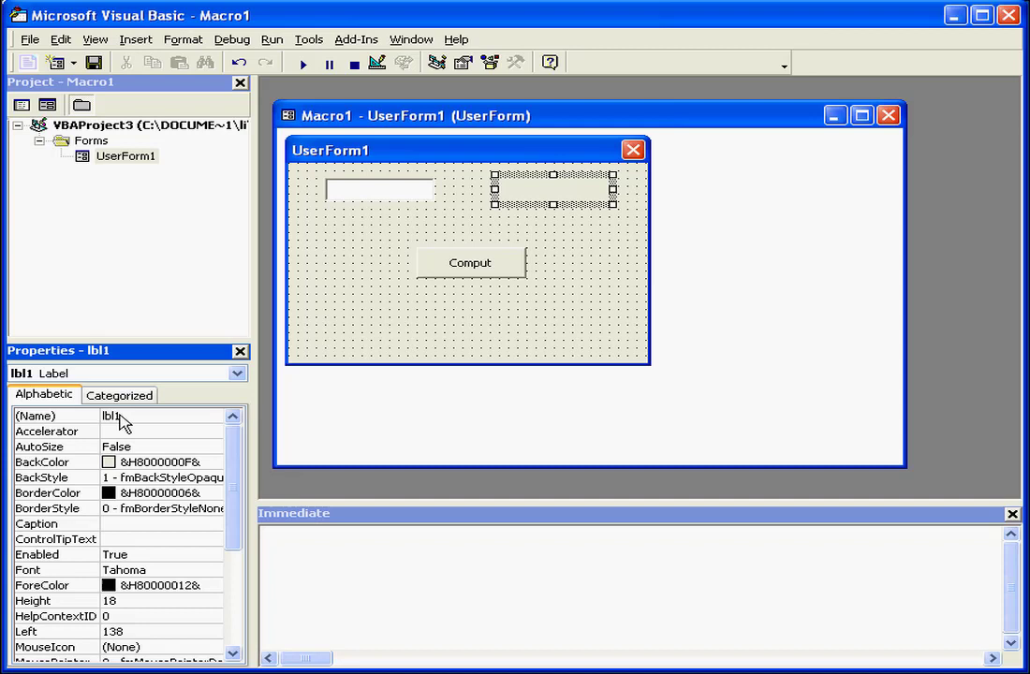
click(468, 262)
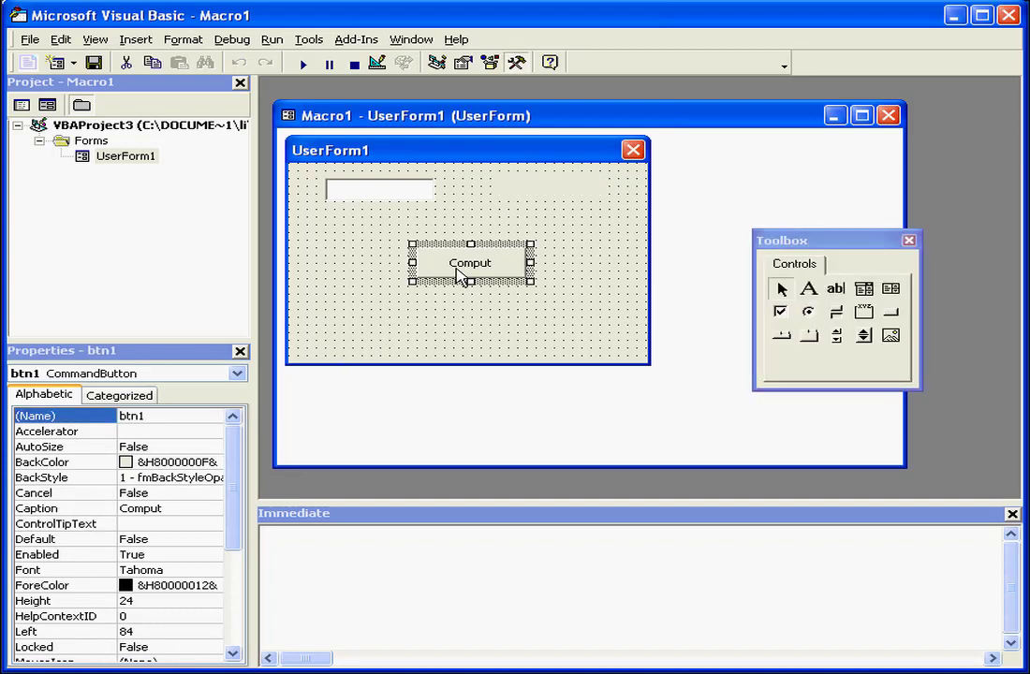
double_click(470, 263)
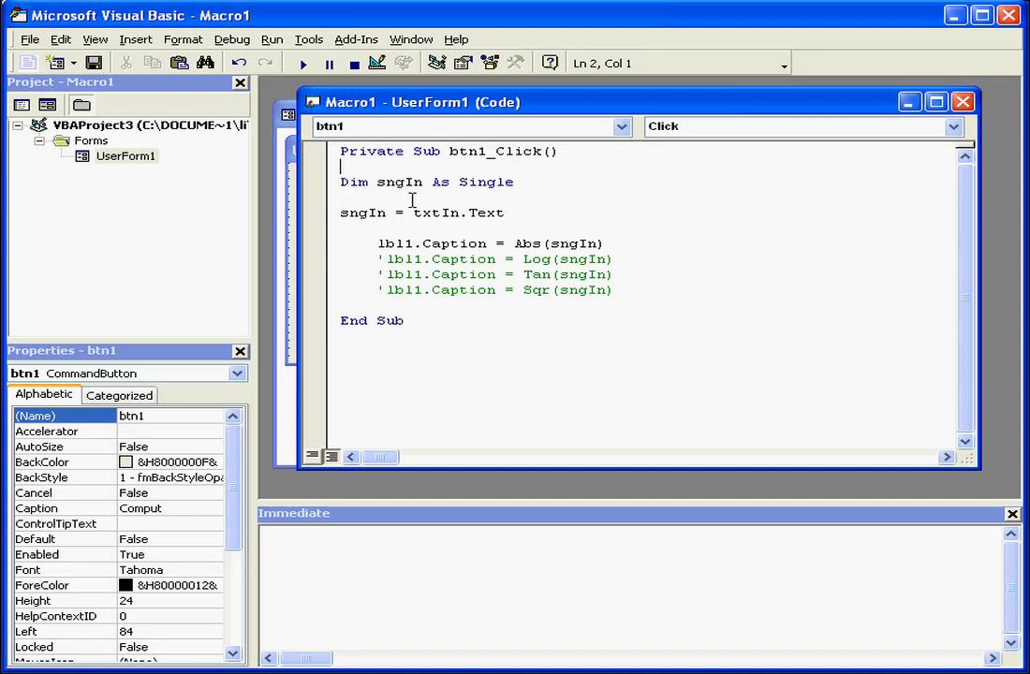
double_click(363, 212)
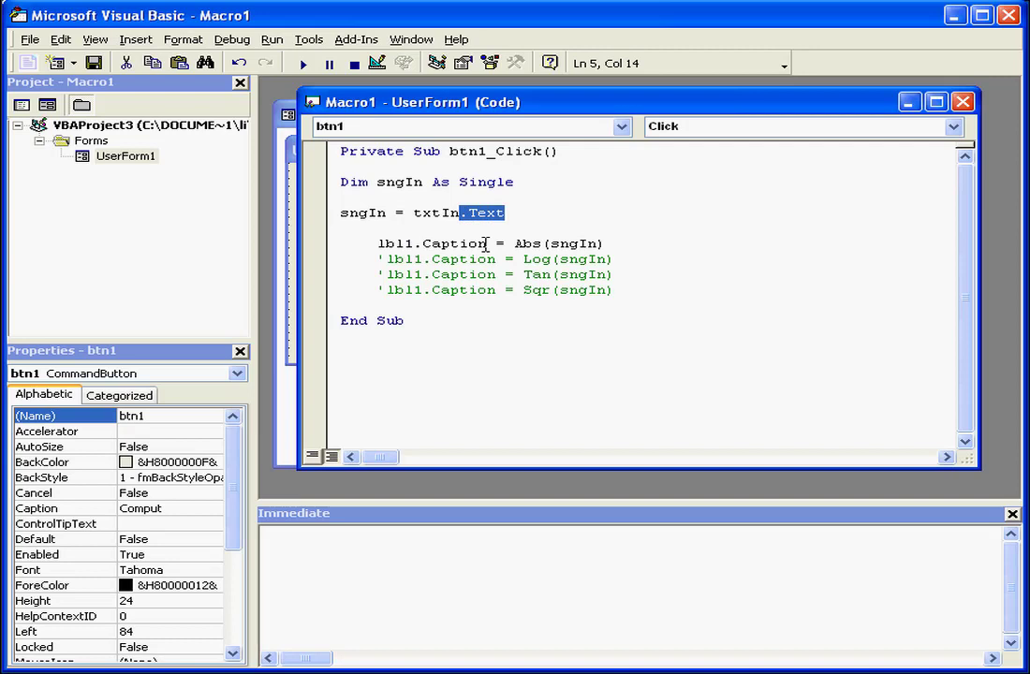
double_click(452, 244)
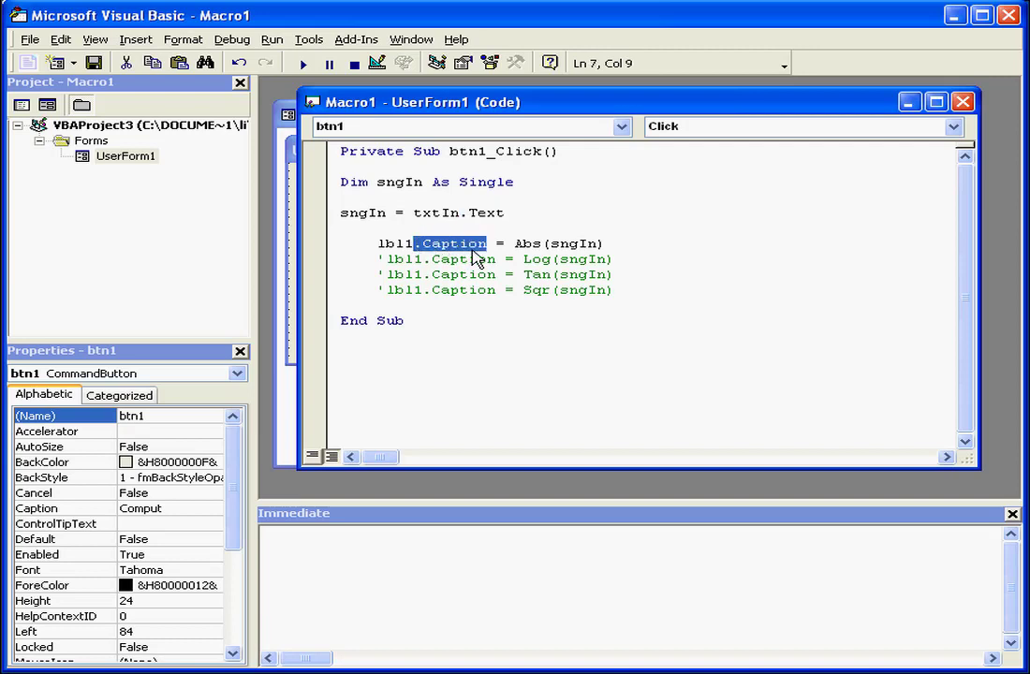
click(302, 63)
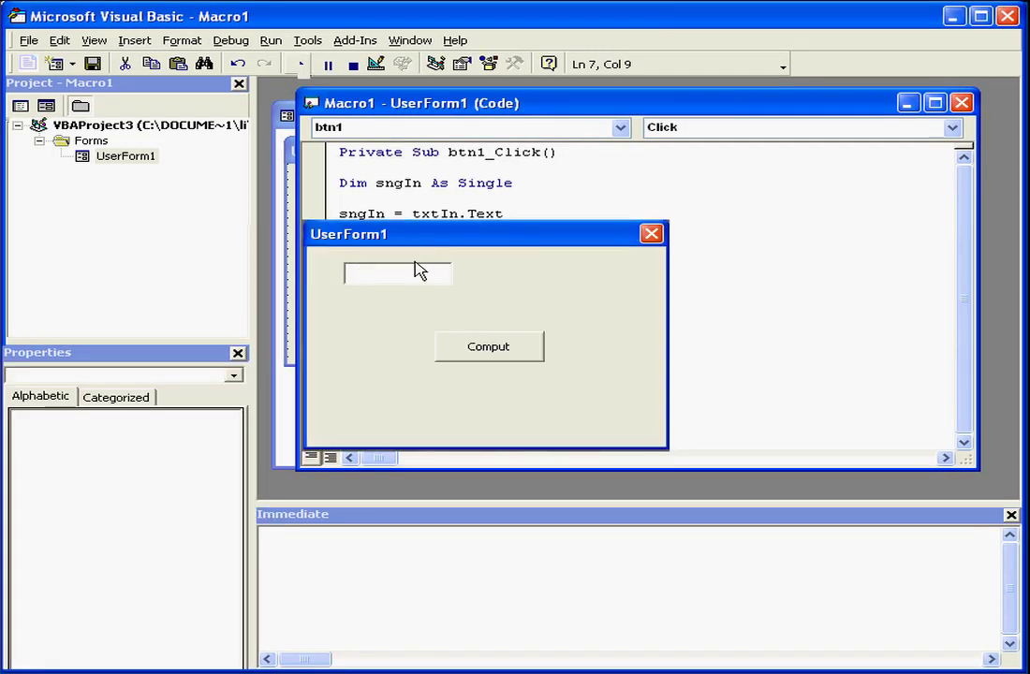
- Compute results for inputs 10, -10 and -10.5 in the running form
text(10)
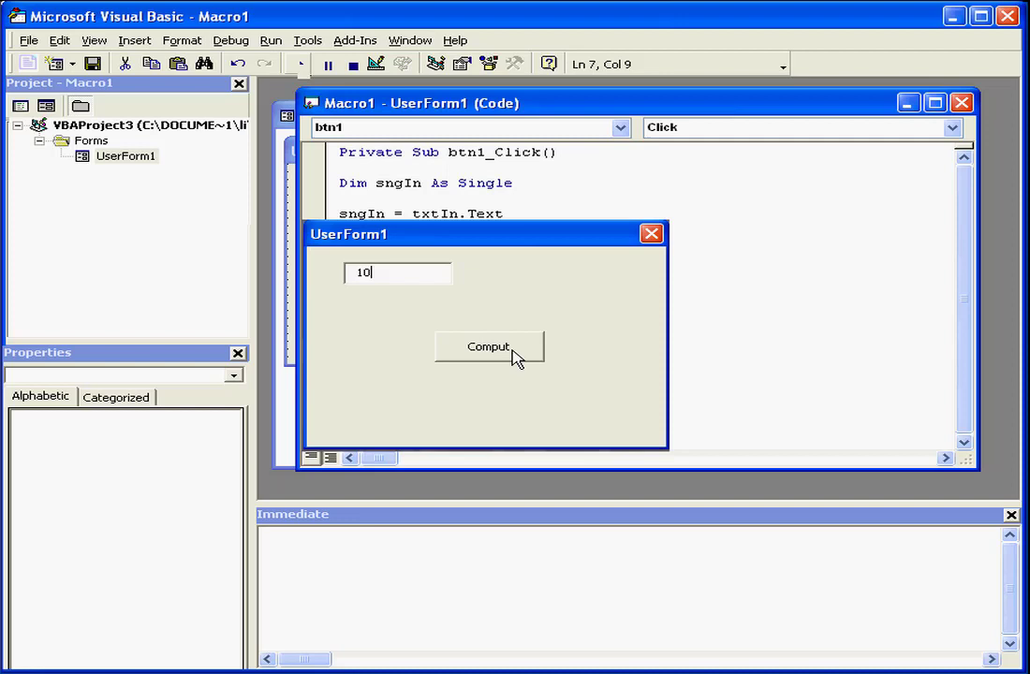
click(488, 346)
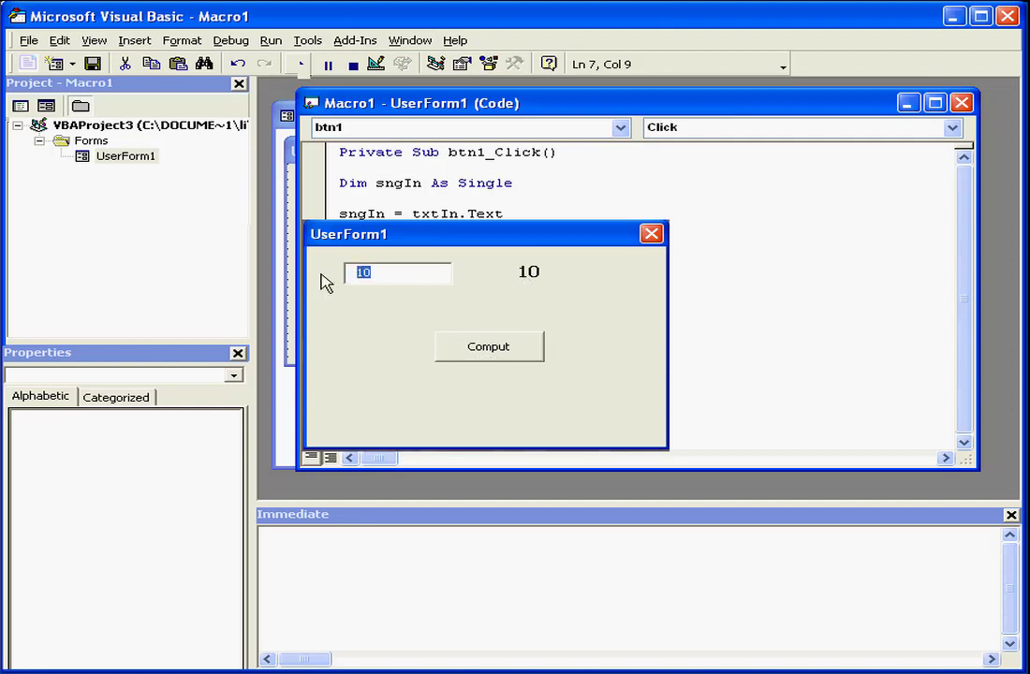
text(-10)
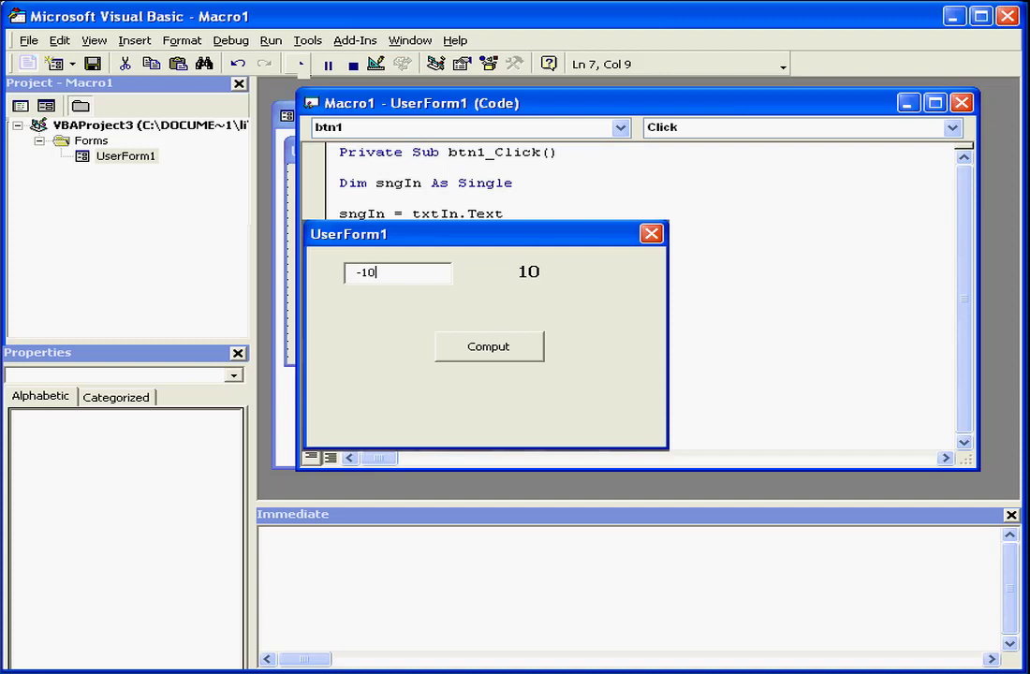
click(488, 346)
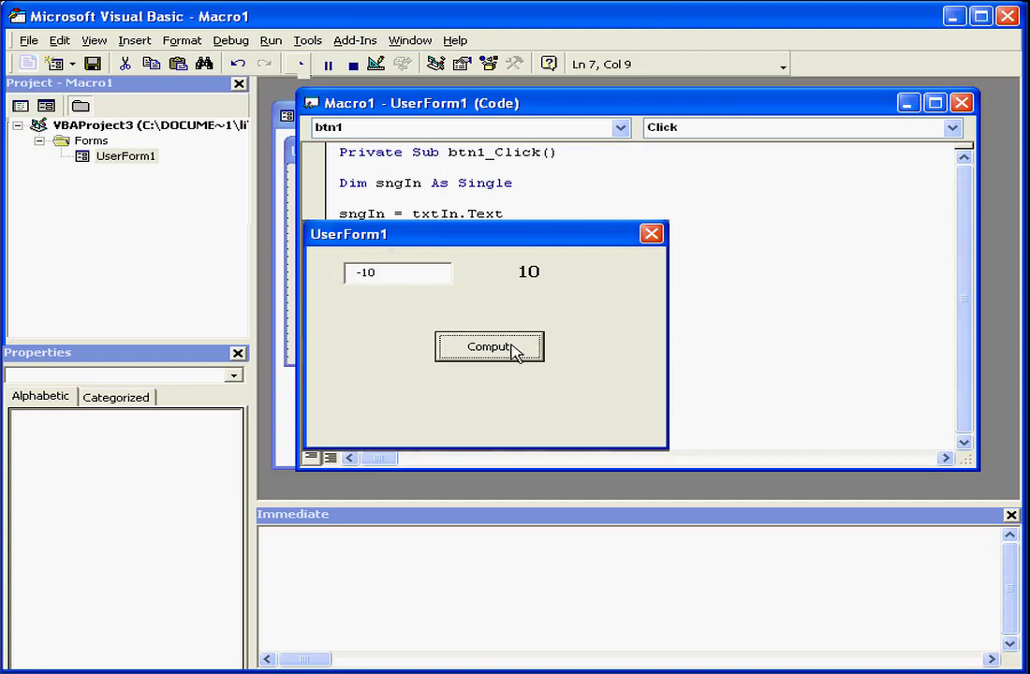
mouse_move(541, 285)
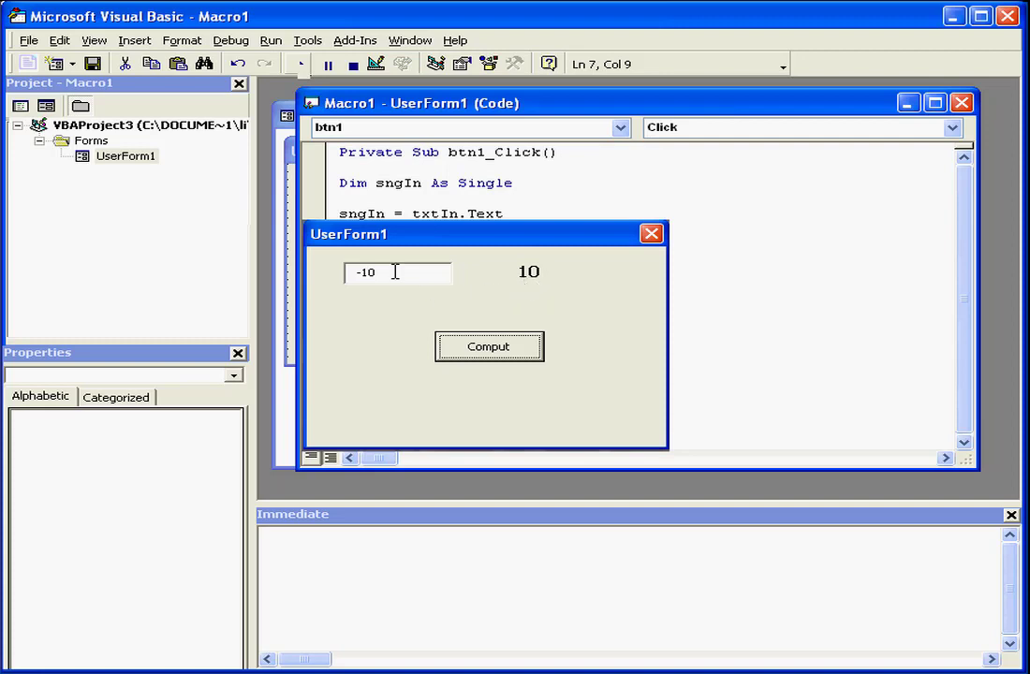
text(.5)
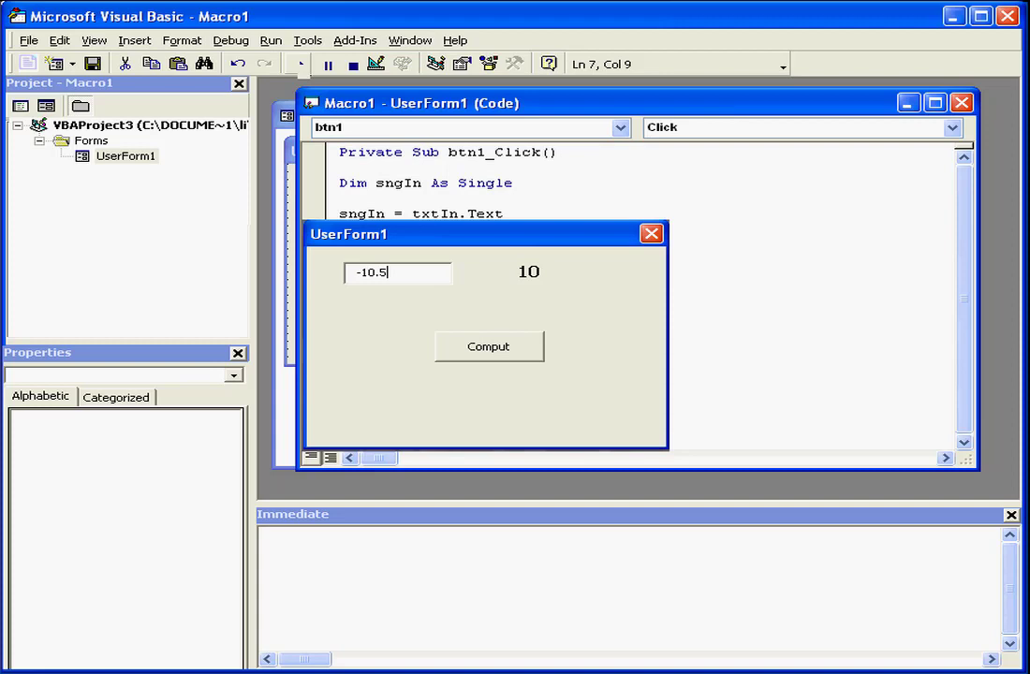
click(488, 346)
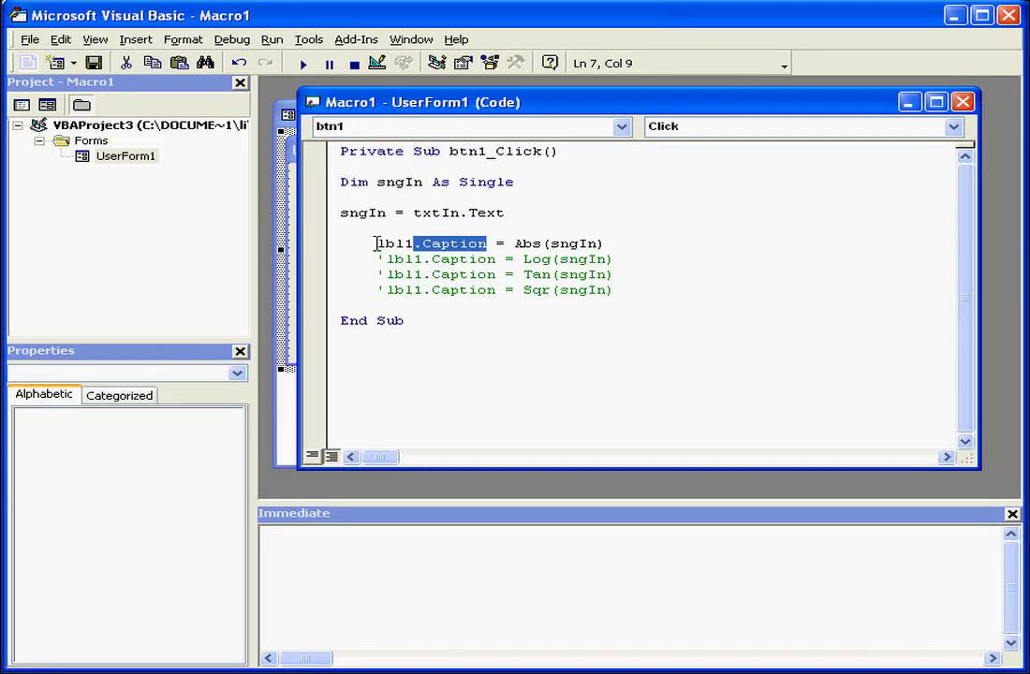
- Comment out the Abs(sngIn) line and uncomment the Log(sngIn) line
click(393, 243)
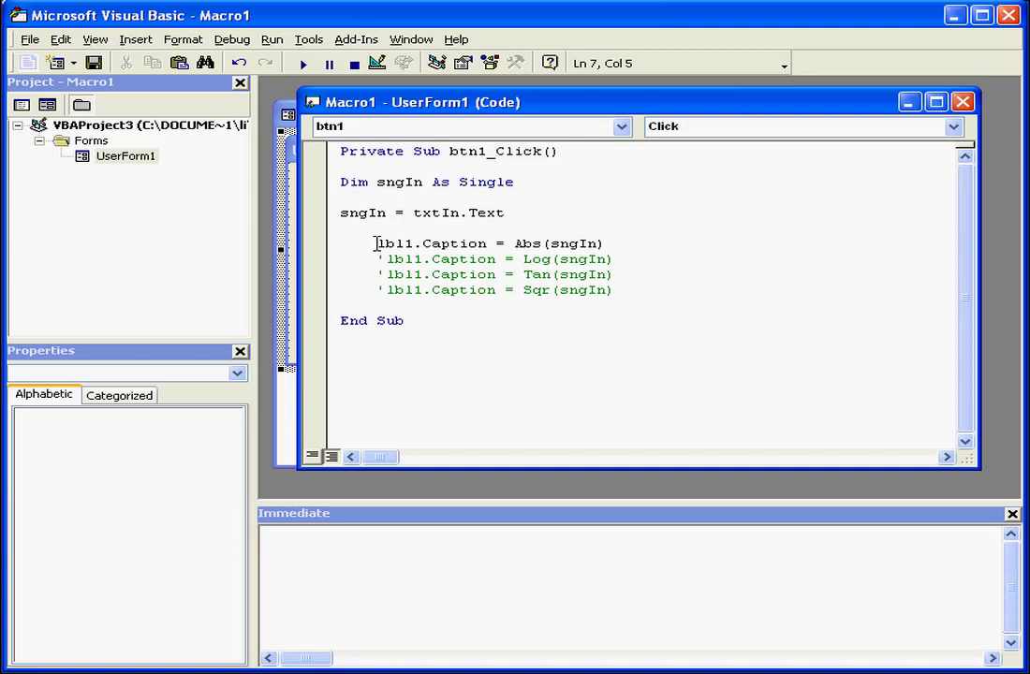
text(')
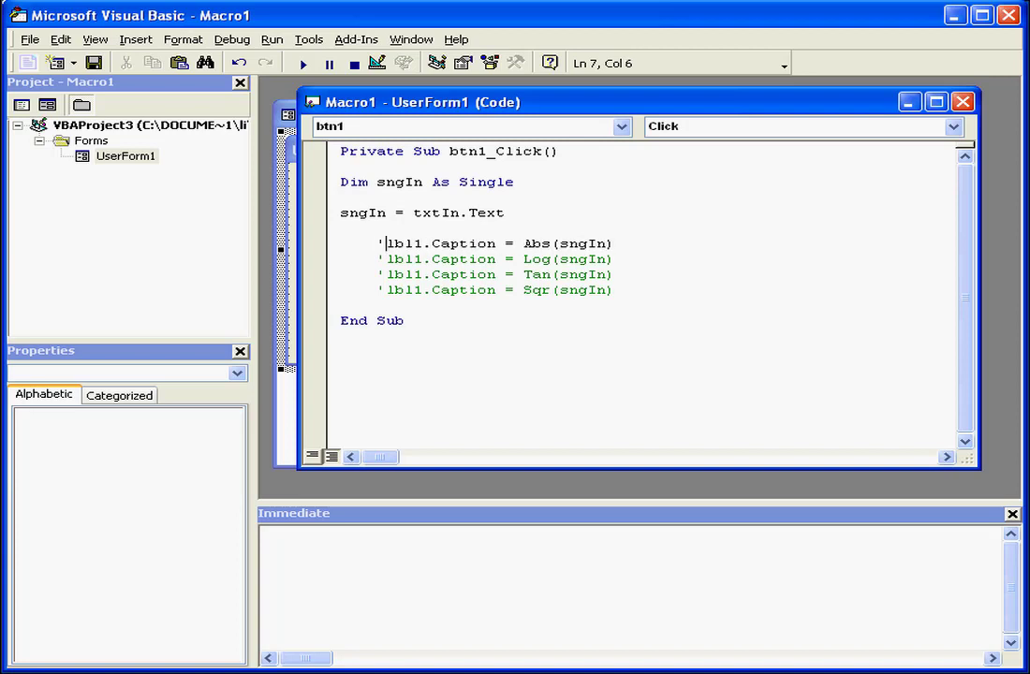
click(384, 243)
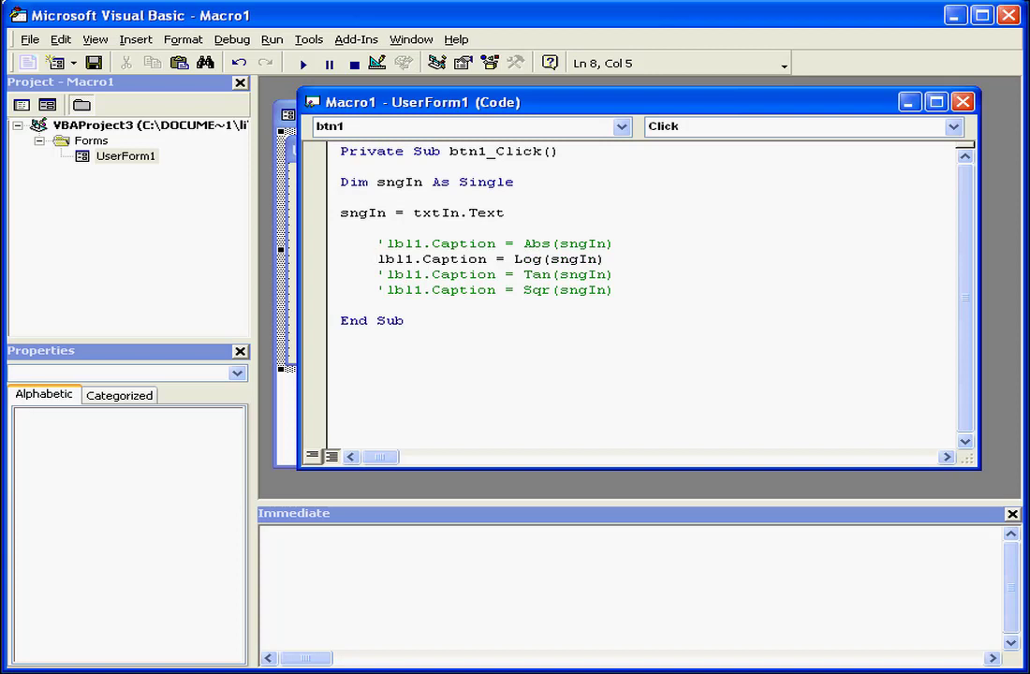
click(378, 260)
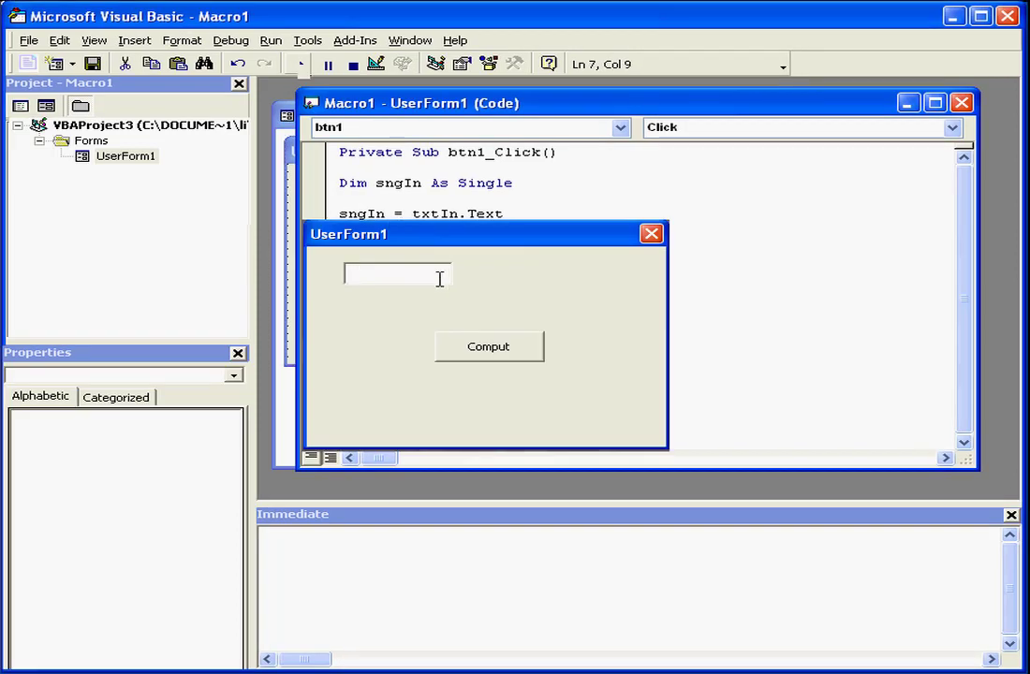
- Enter 1.3 in the UserForm1 textbox and compute the result
text(1.3)
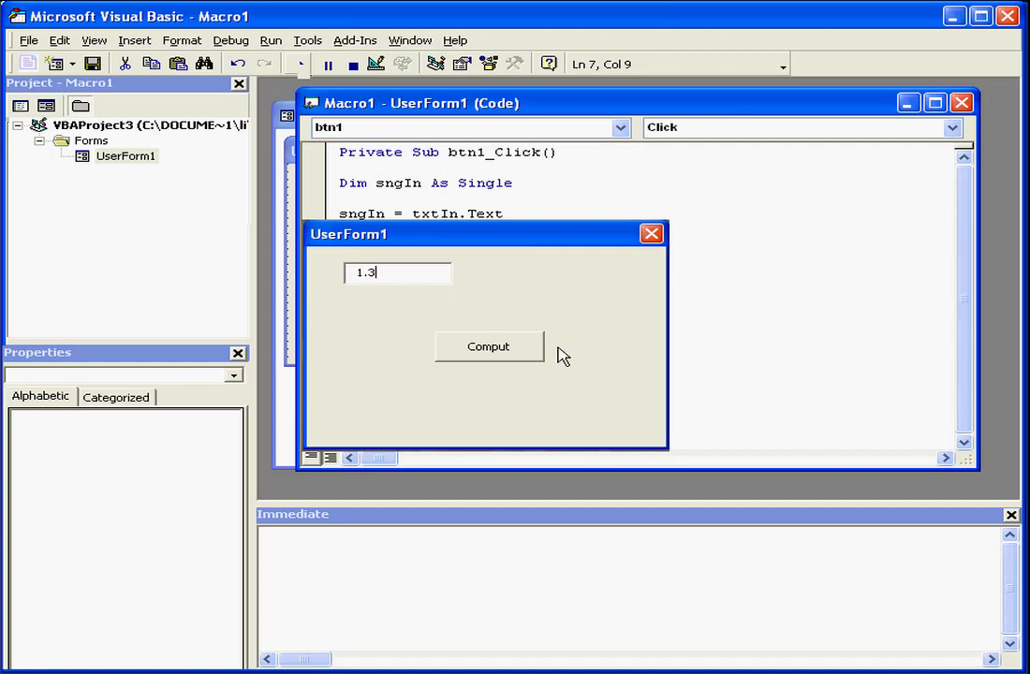
click(488, 347)
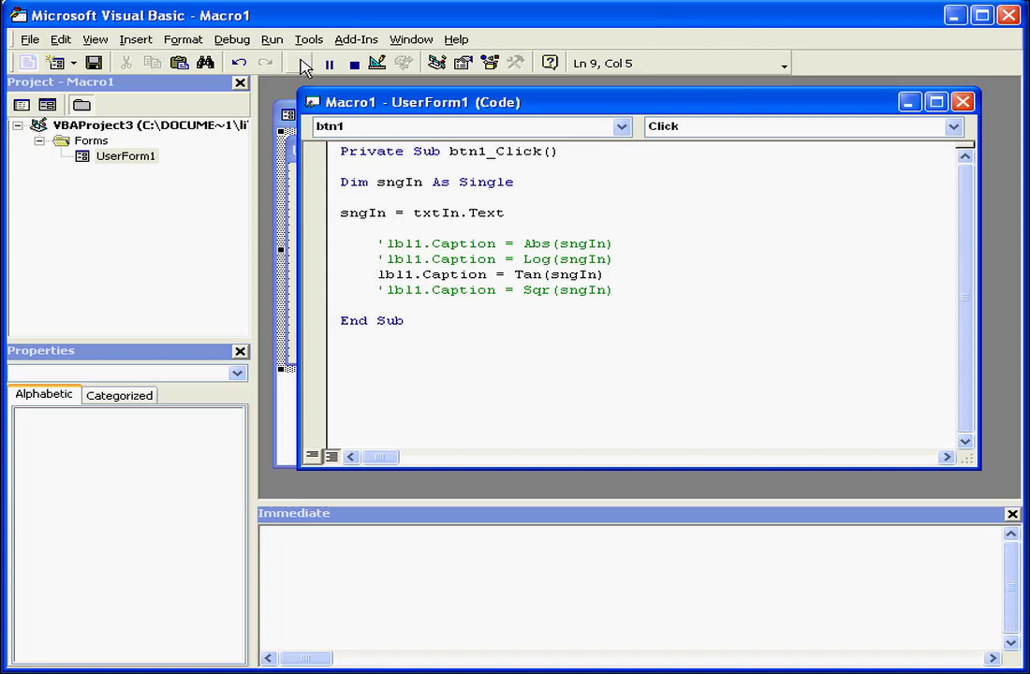
- Run the form, compute the tangent of 1.3 (3.60210178), and close the form
click(303, 63)
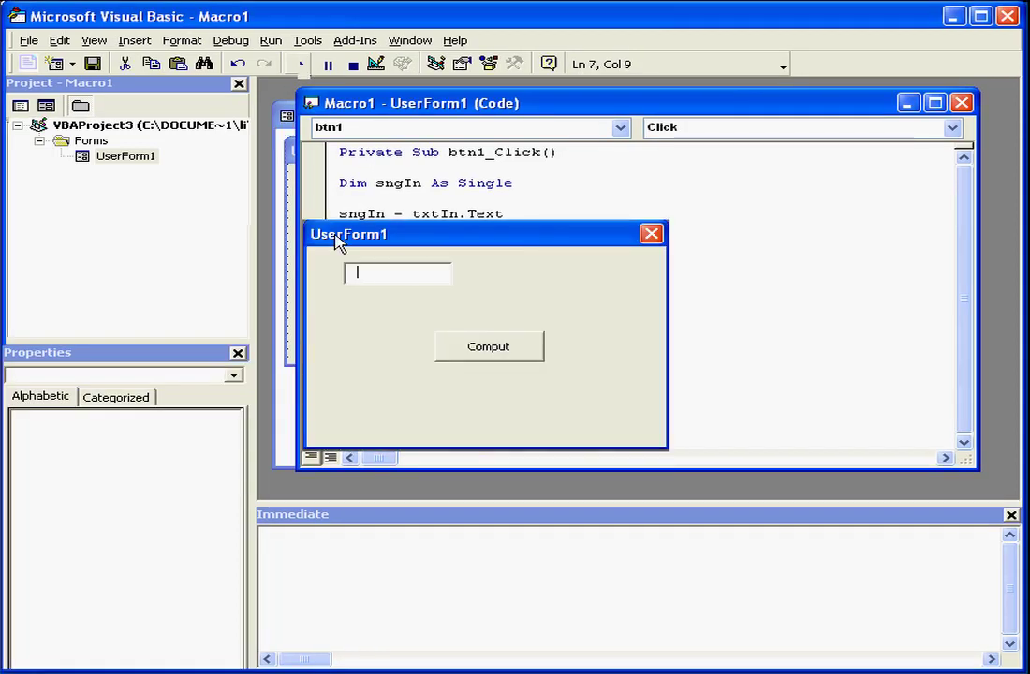
text(1)
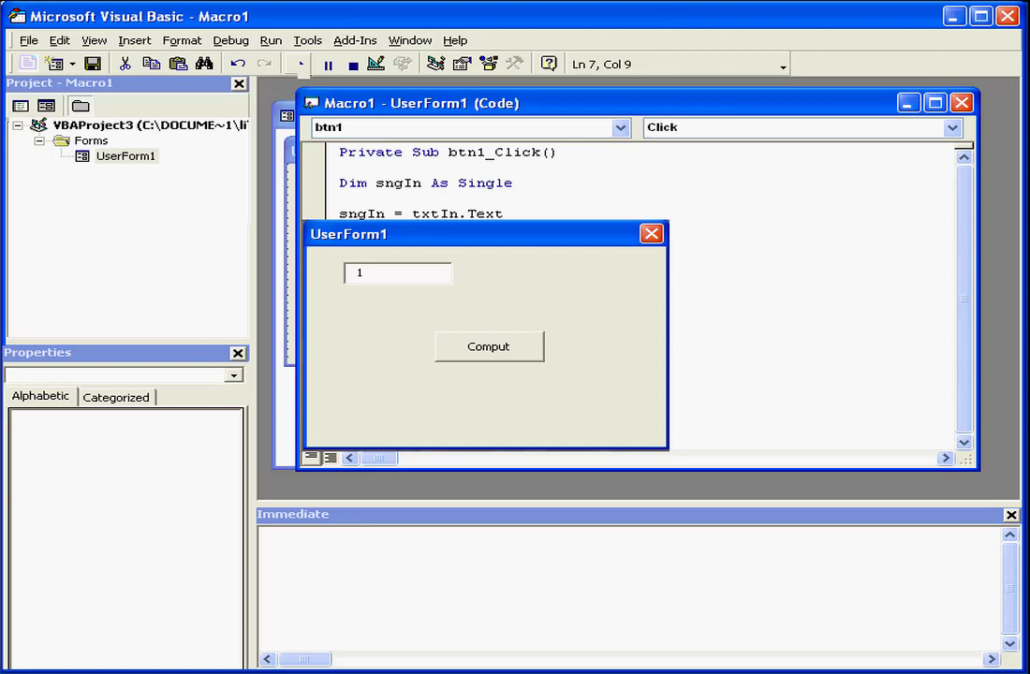
text(.3)
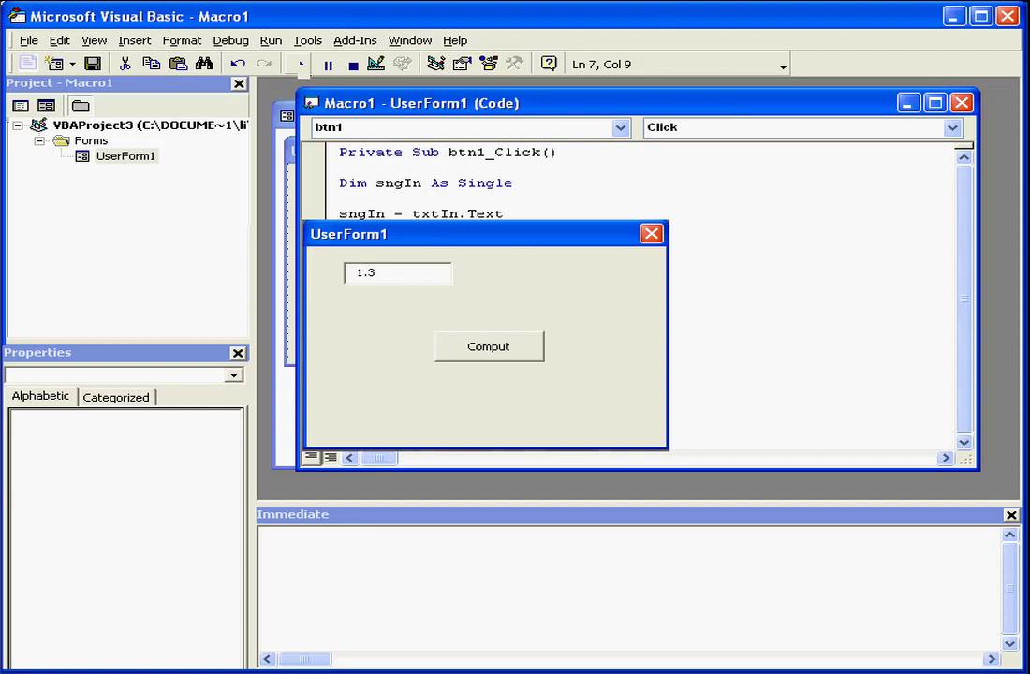
click(488, 347)
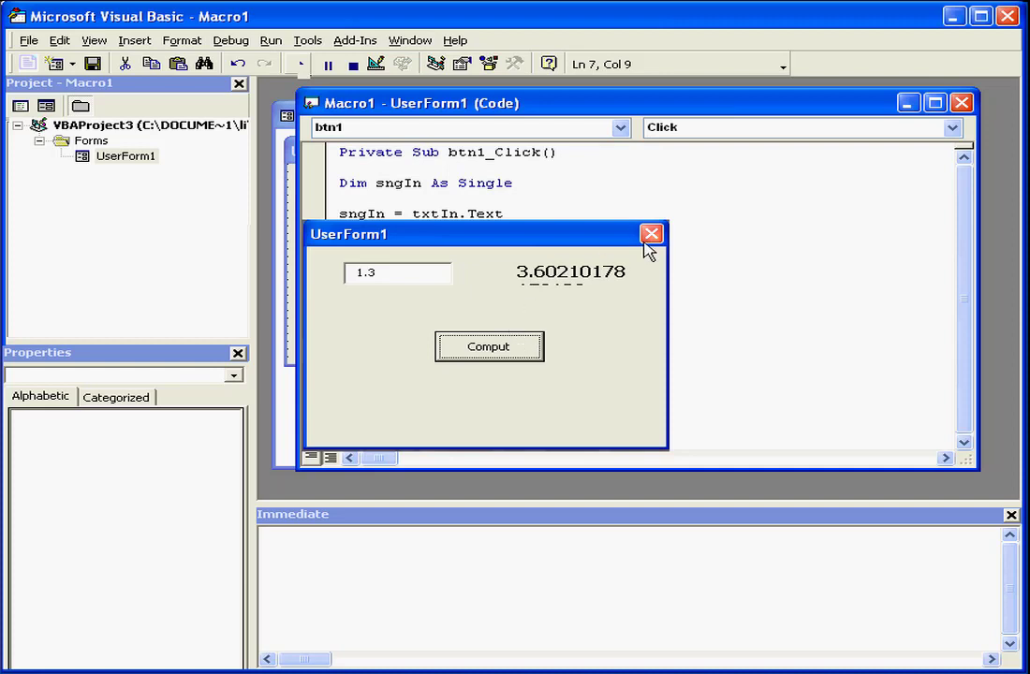
click(652, 235)
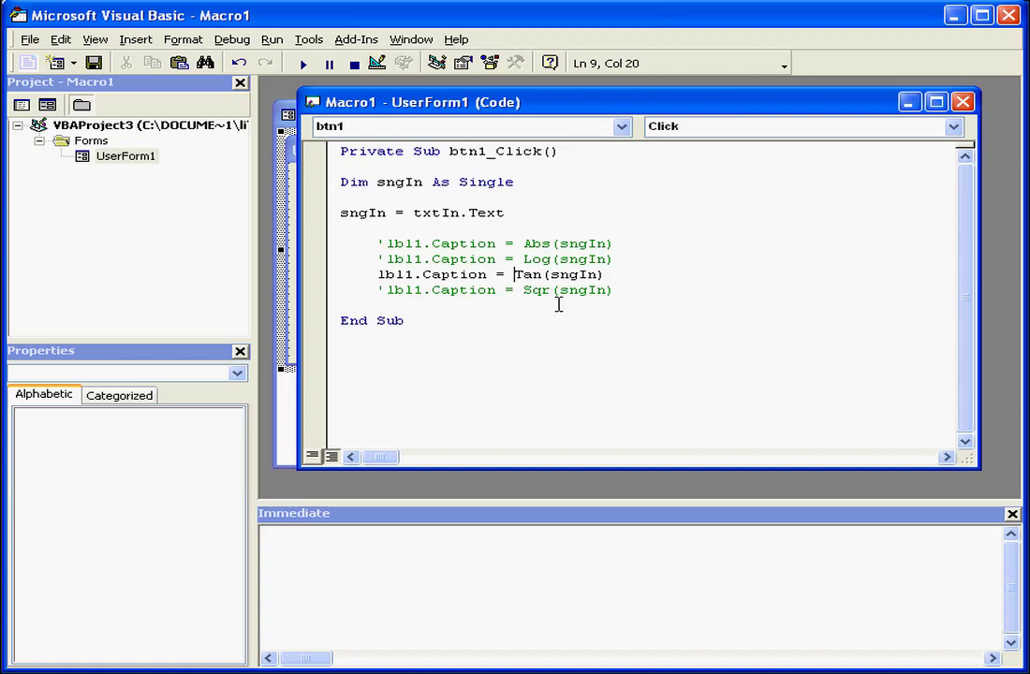
- Change the active line to 1 / Tan(sngIn) and test it with input 1.3
text(1 /)
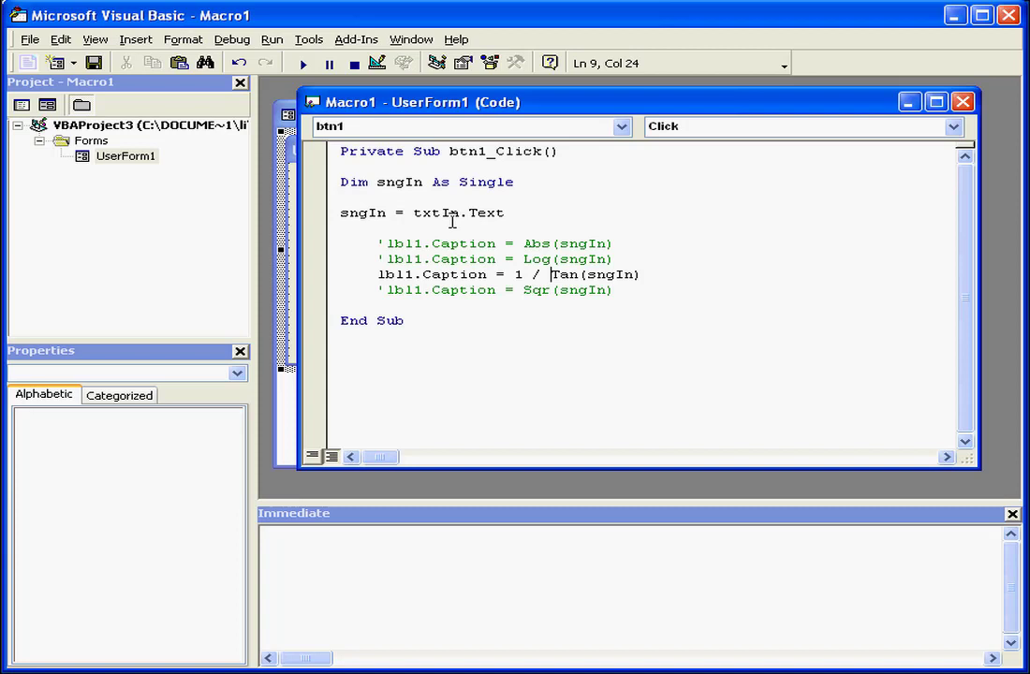
click(301, 63)
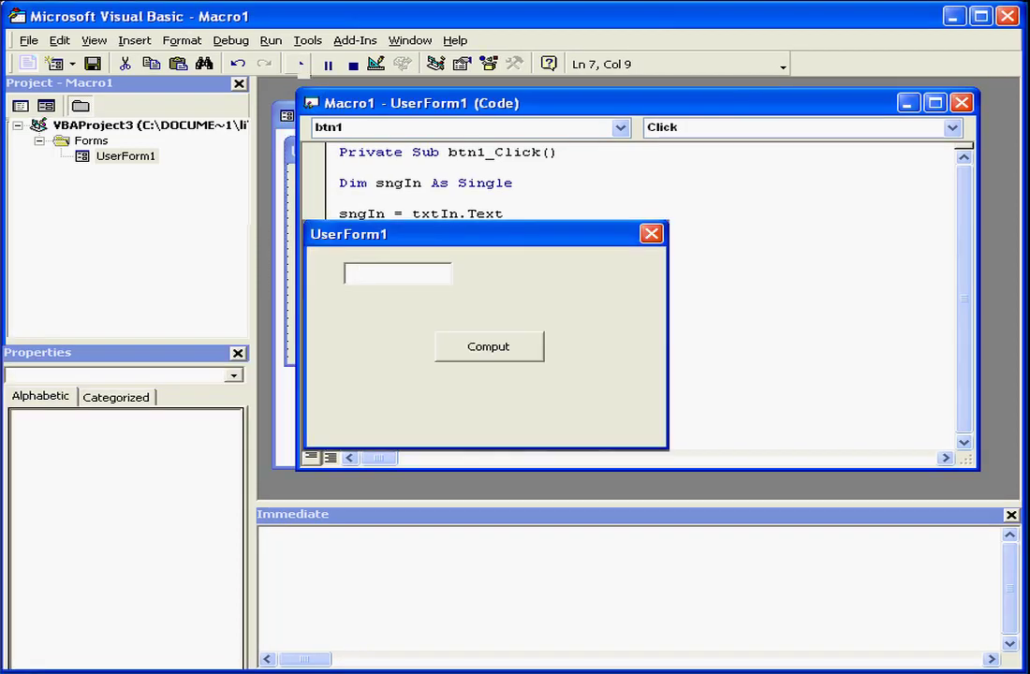
text(1.3)
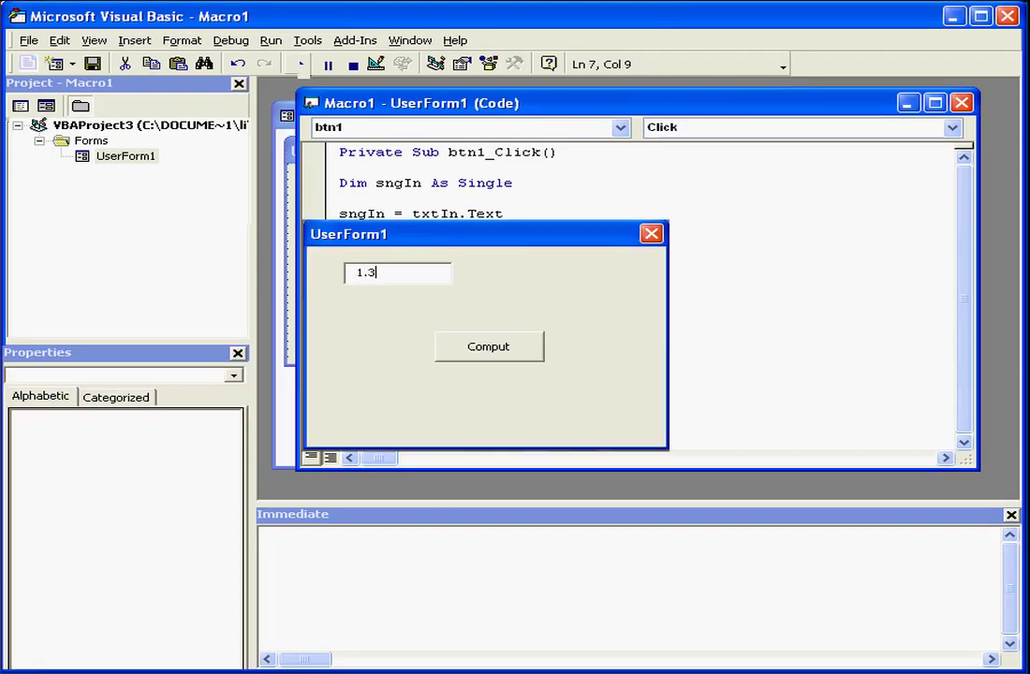
click(488, 347)
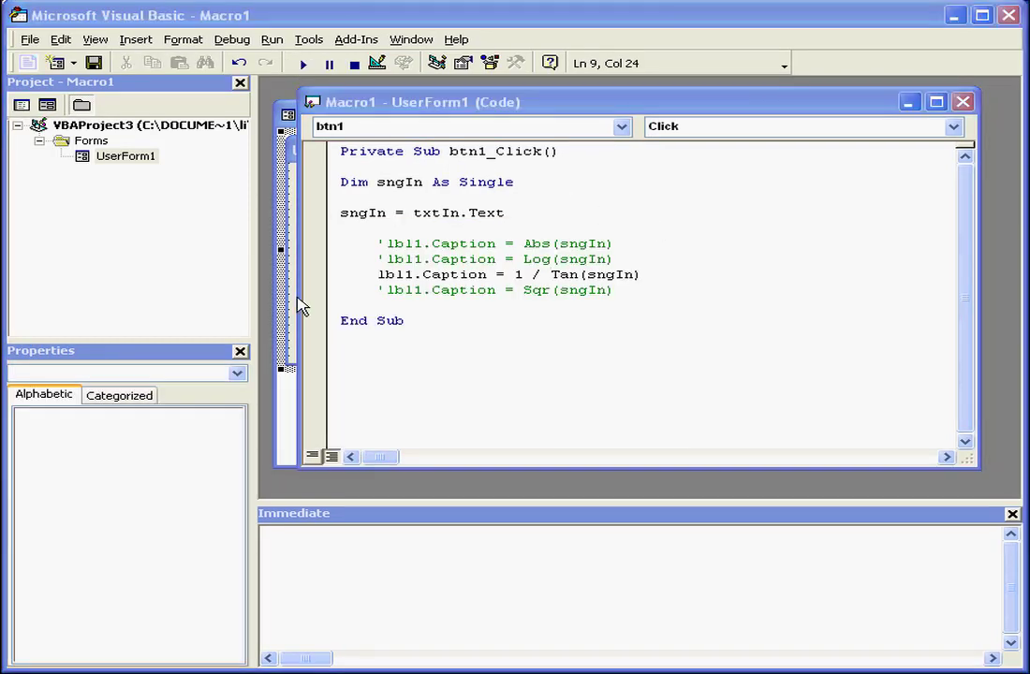
- Activate the Sqr(sngIn) line, run with F5, and test inputs 36, 8 and -8
click(380, 275)
text(')
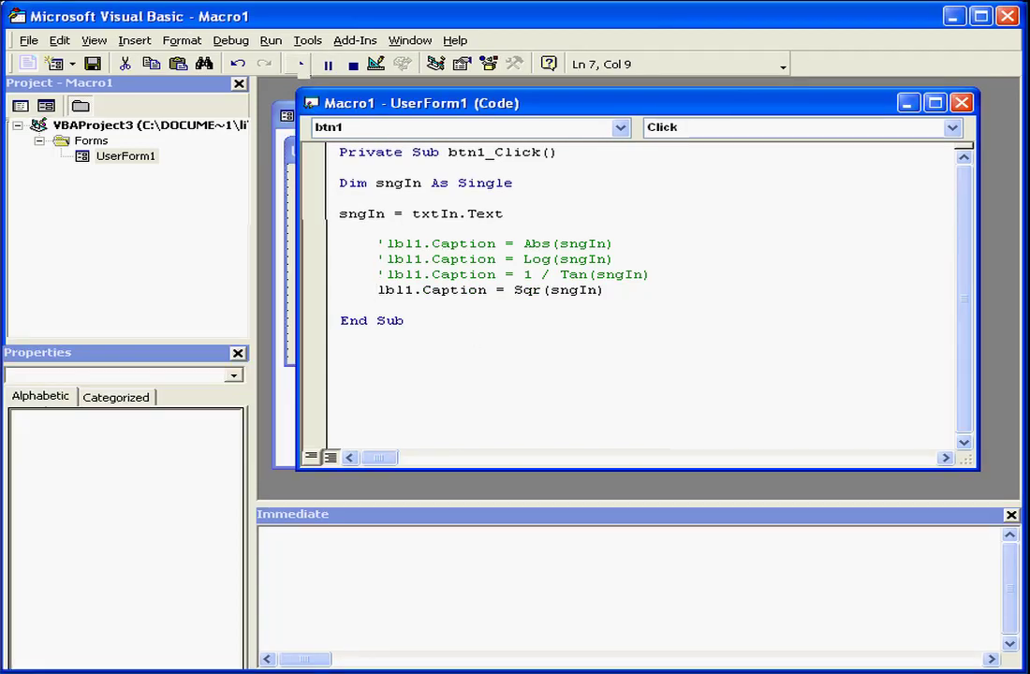
key(F5)
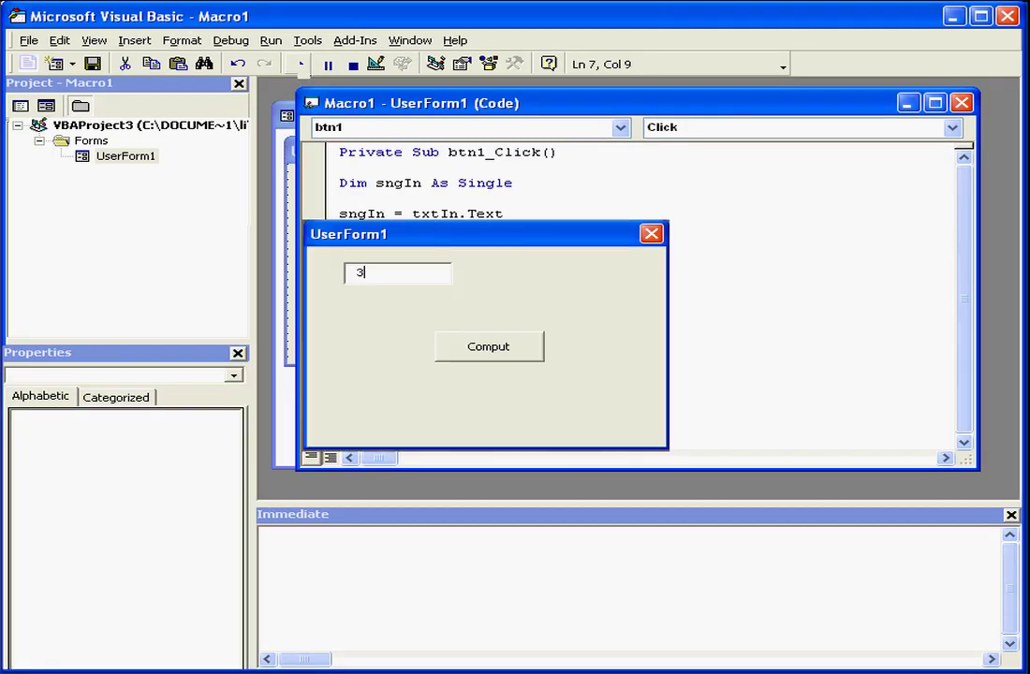
click(488, 347)
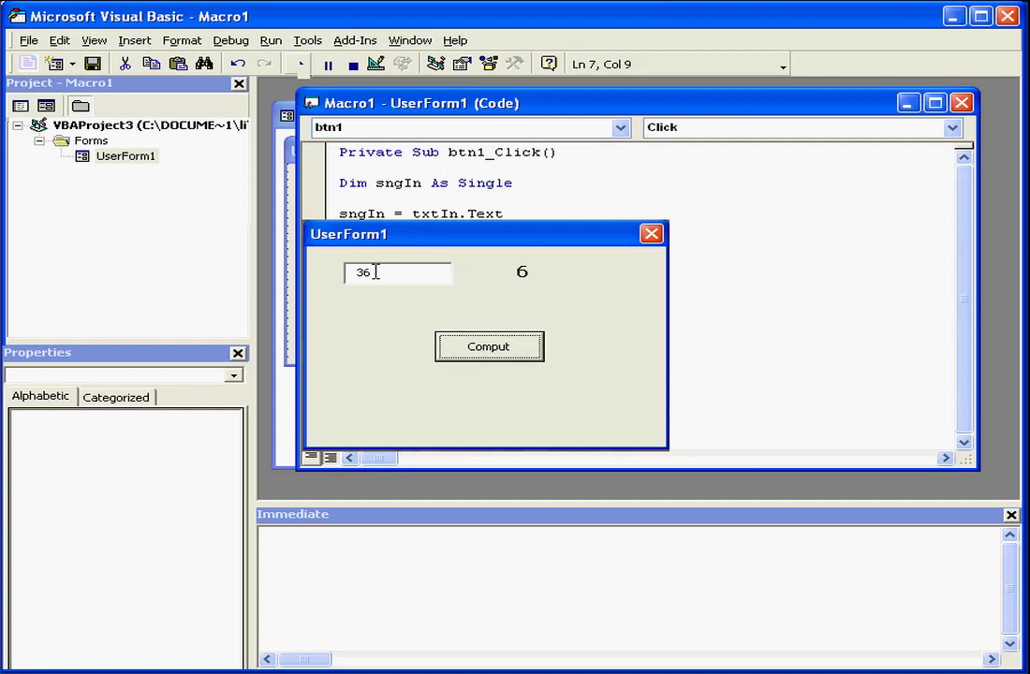
text(8)
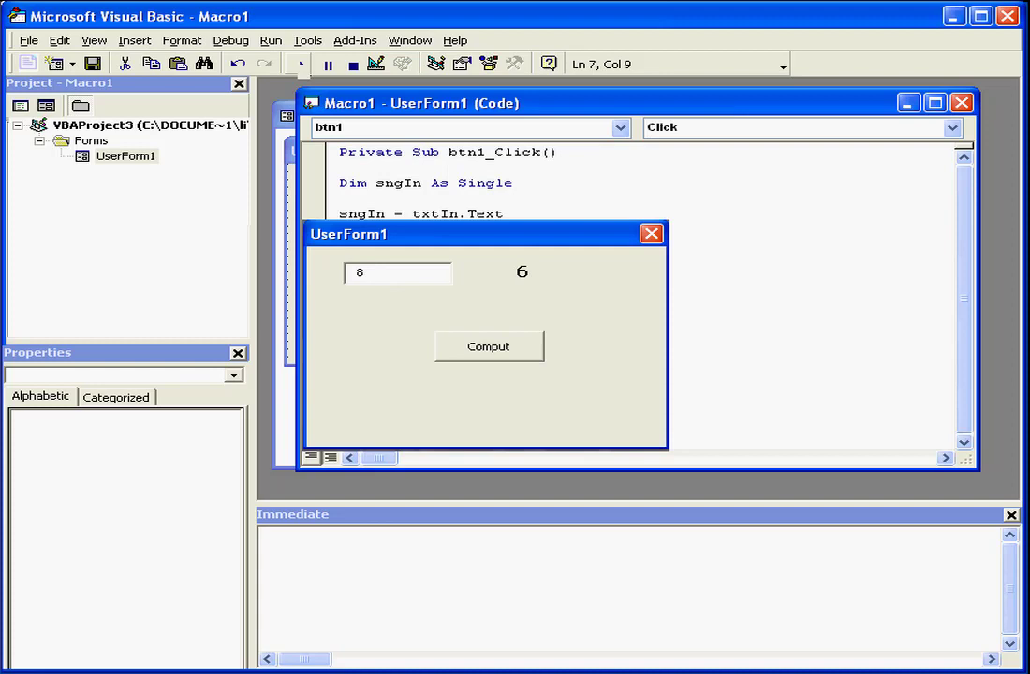
click(488, 347)
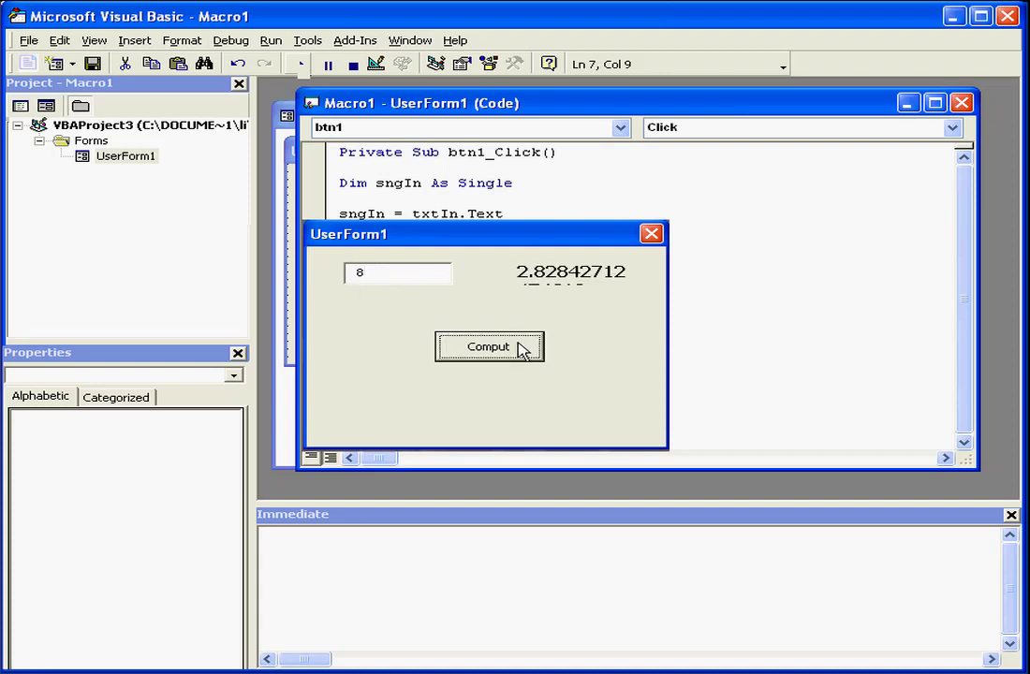
mouse_move(424, 262)
text(-)
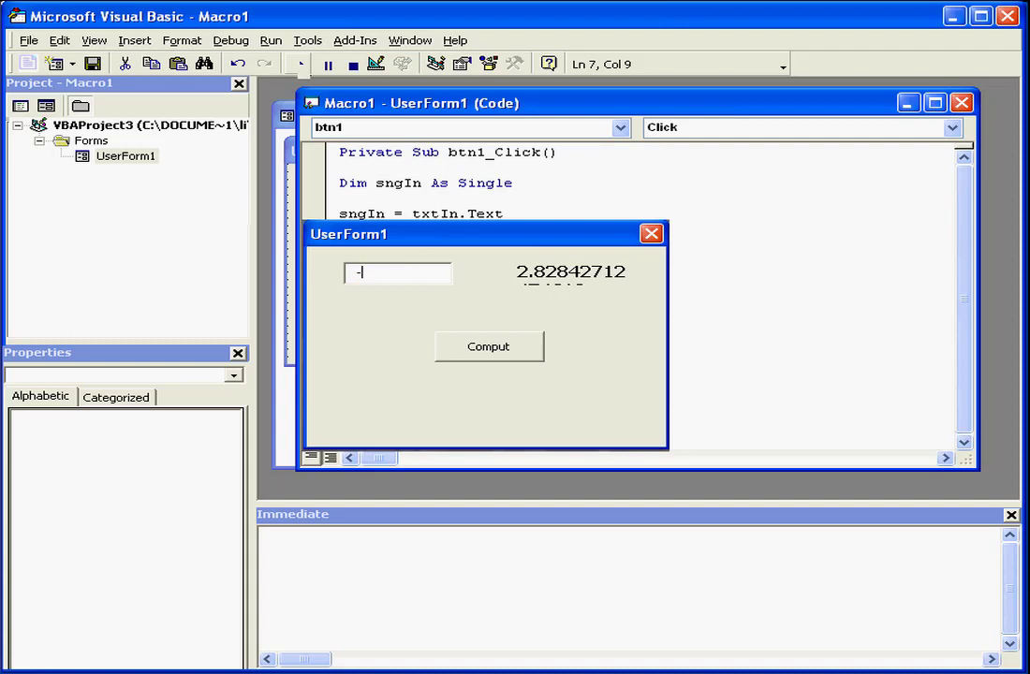
text(8)
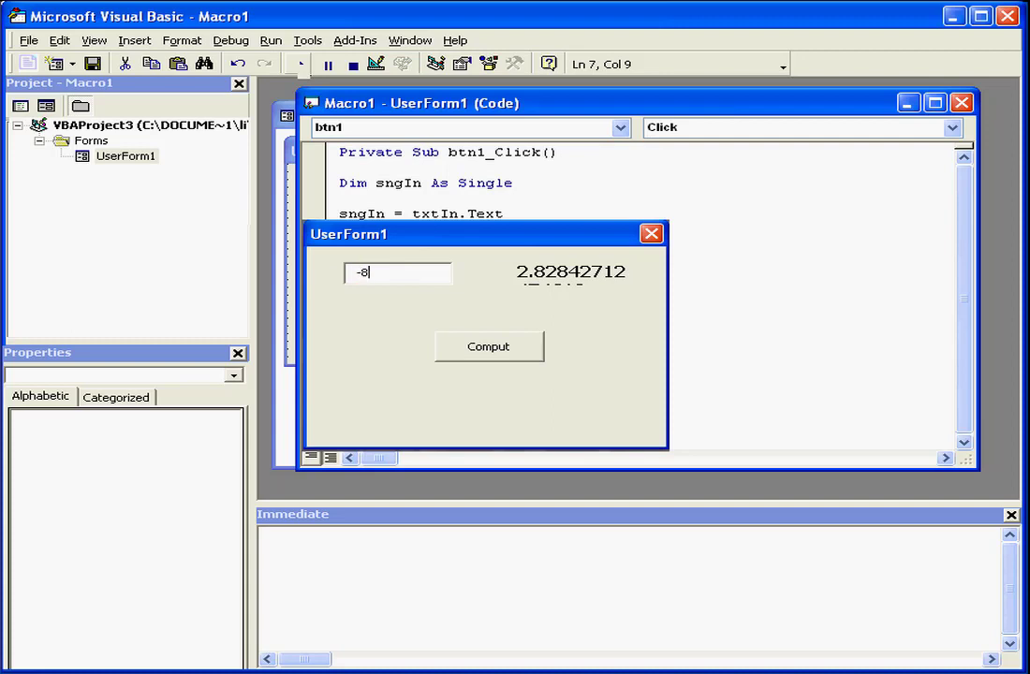
click(487, 346)
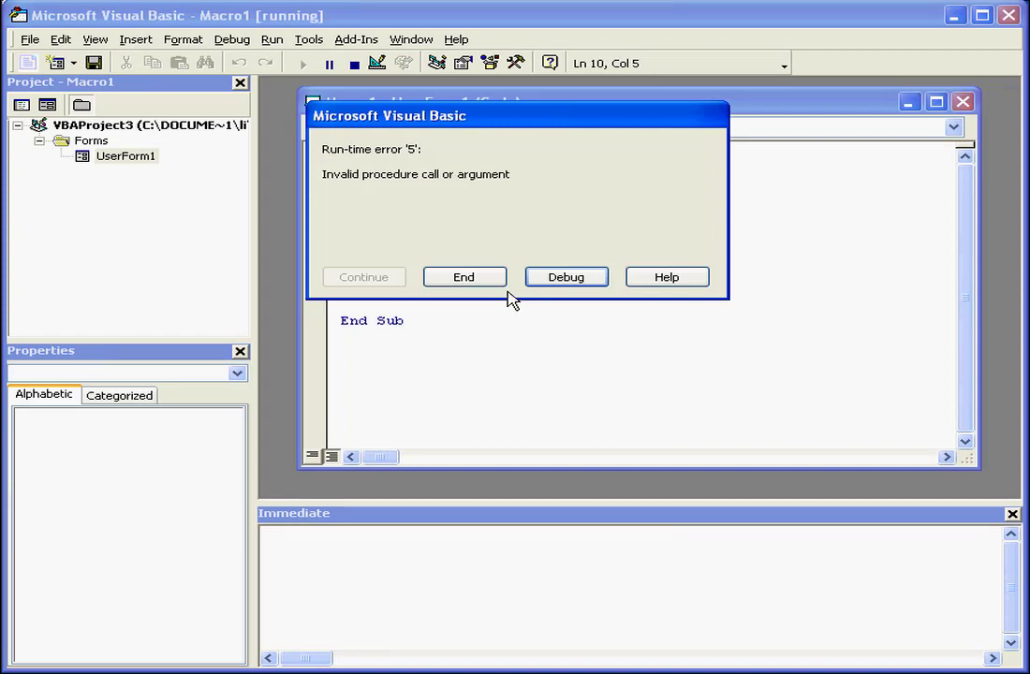
- End the program from the run-time error 5 dialog, returning to design mode
click(463, 277)
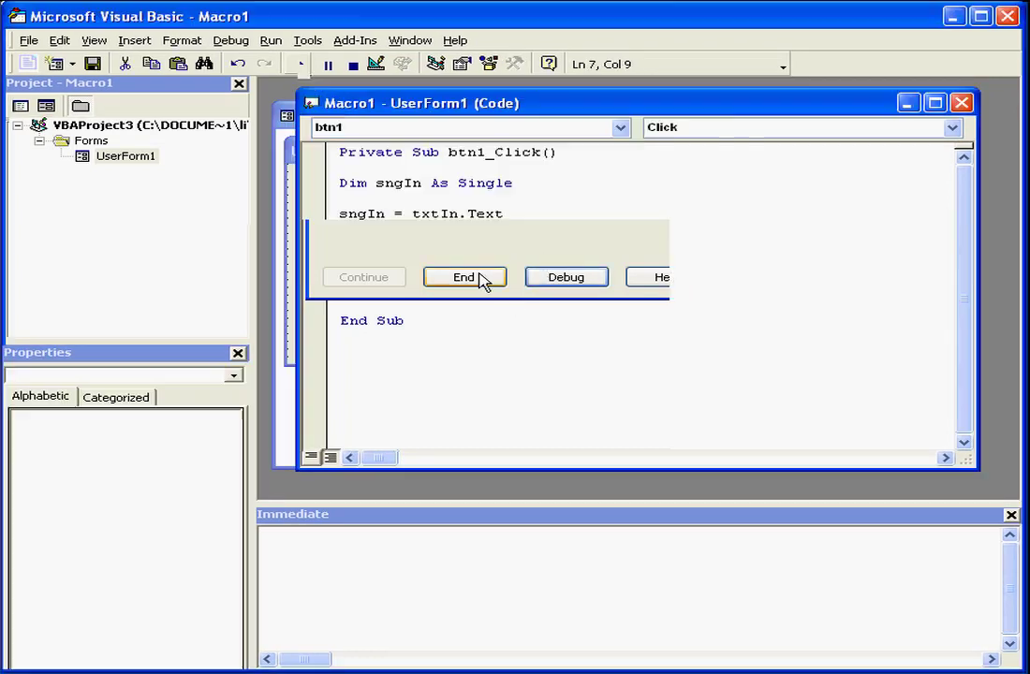
click(464, 276)
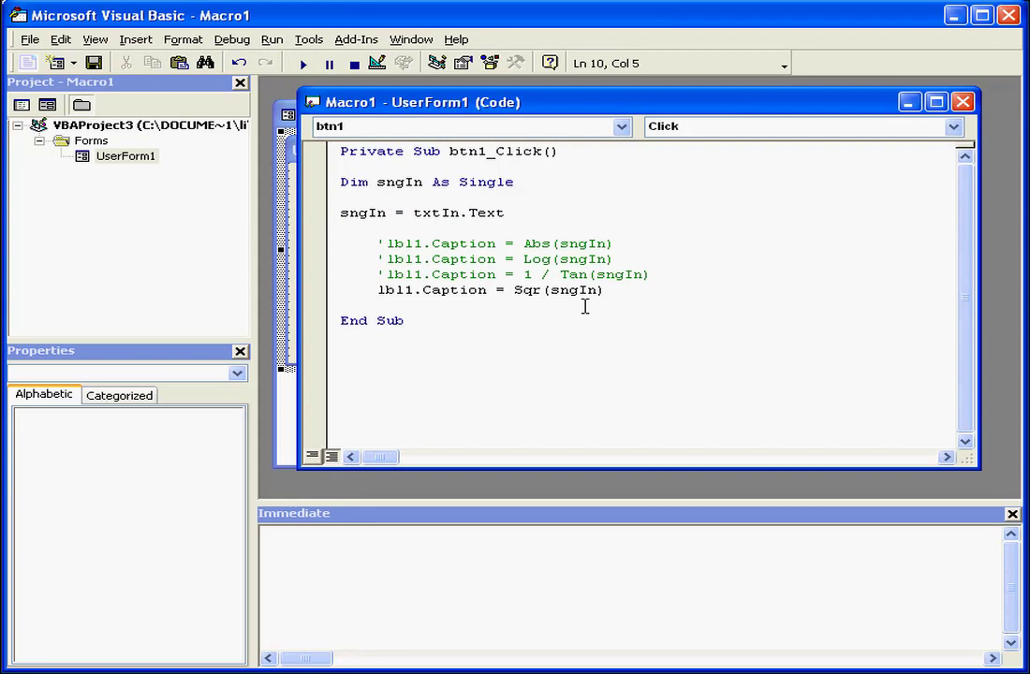